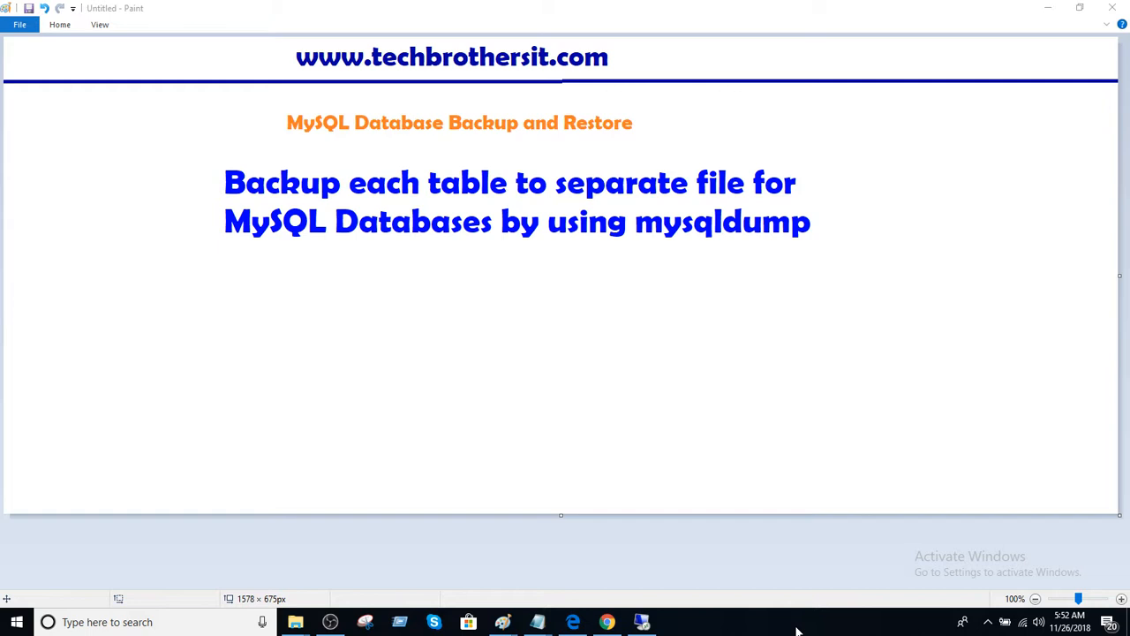
mouse_move(607, 622)
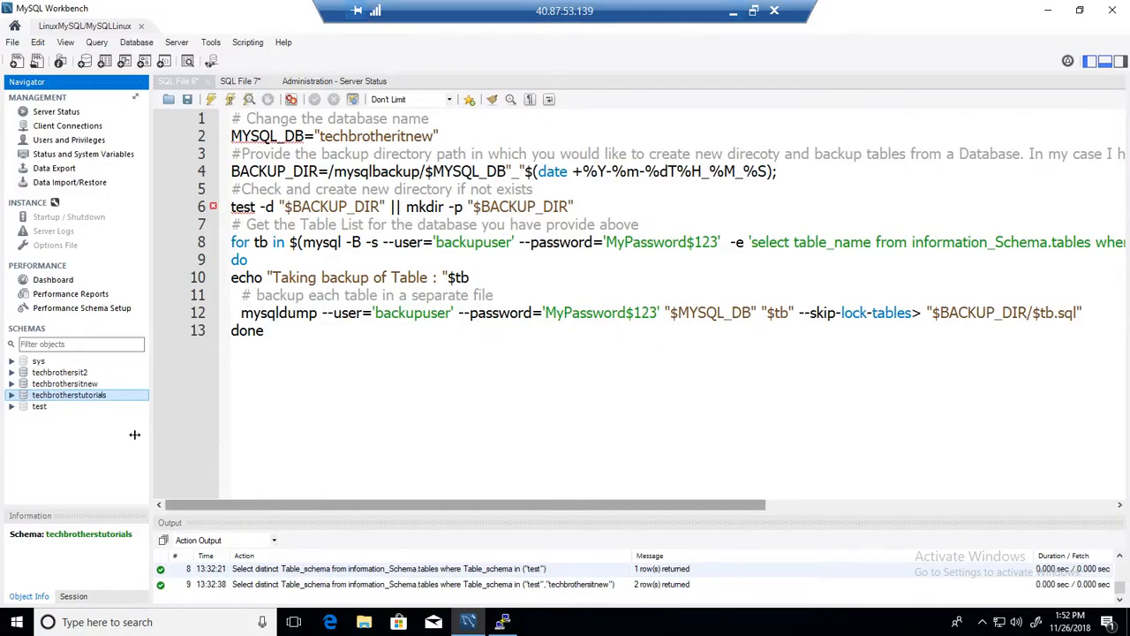
- Browse the admin_login, adsenses and levels tables, then clear the MYSQL_DB value in the script
left_click(12, 396)
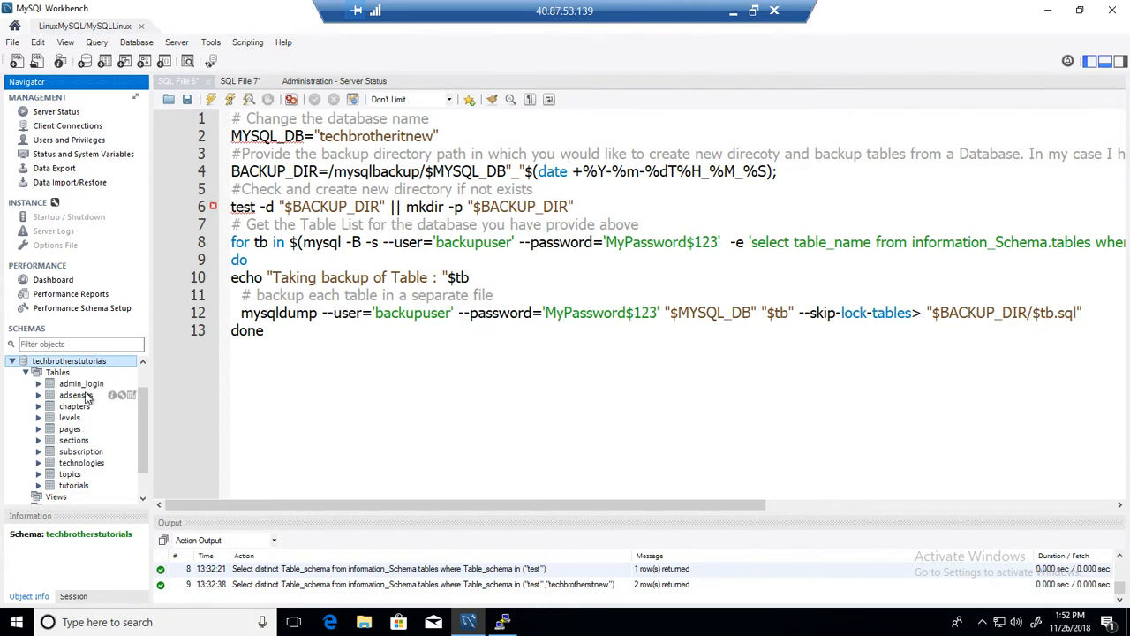
left_click(81, 383)
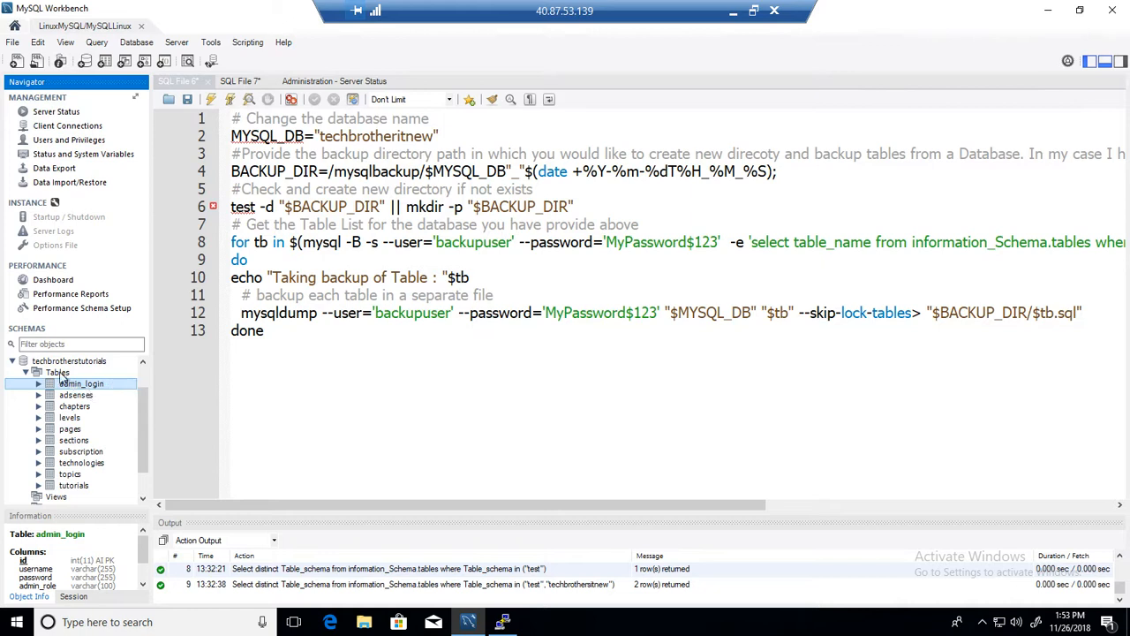
left_click(69, 360)
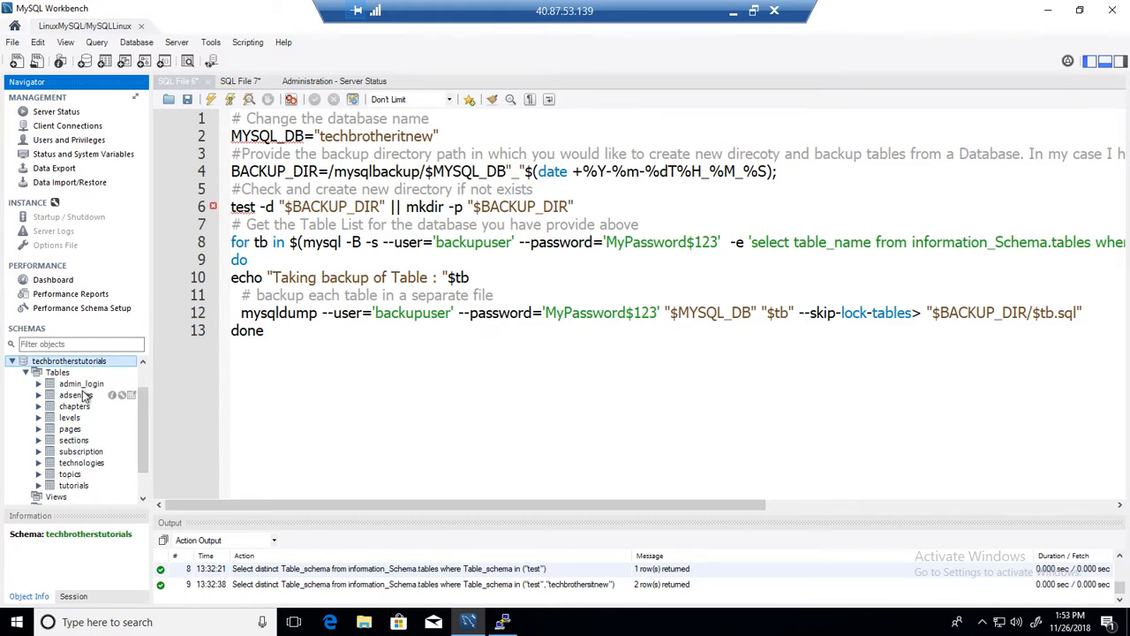
left_click(76, 395)
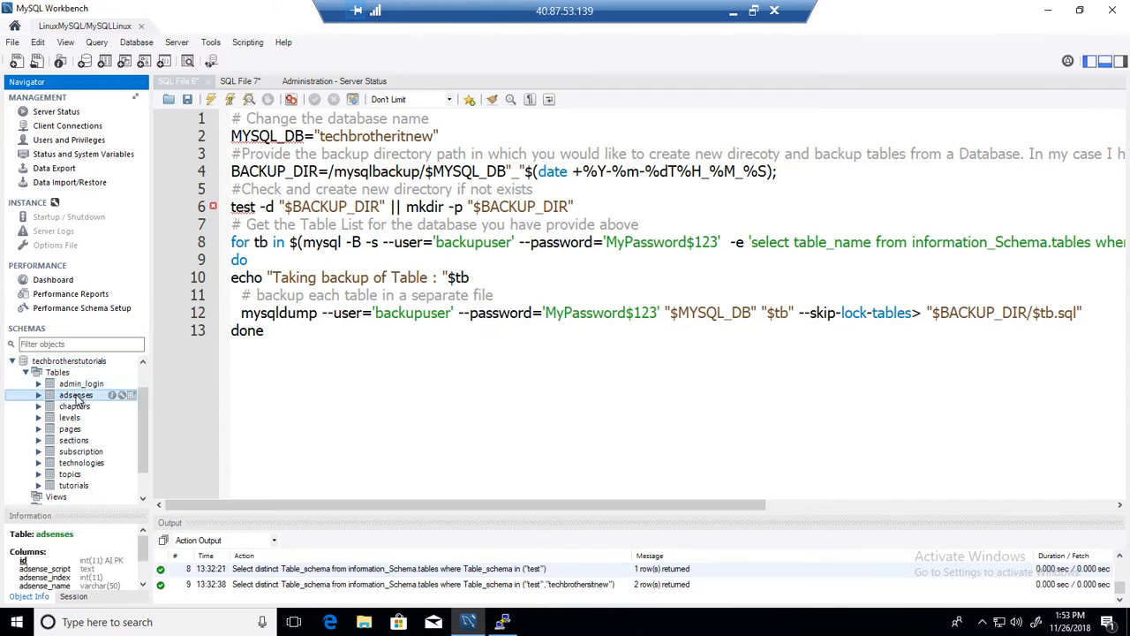
left_click(69, 417)
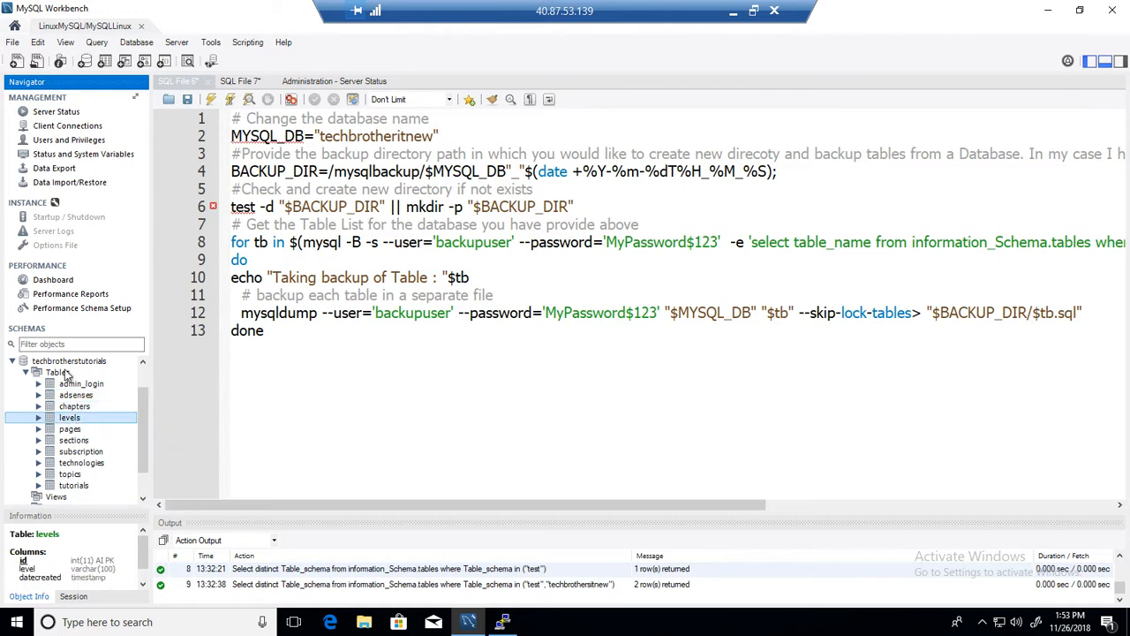
left_click(69, 361)
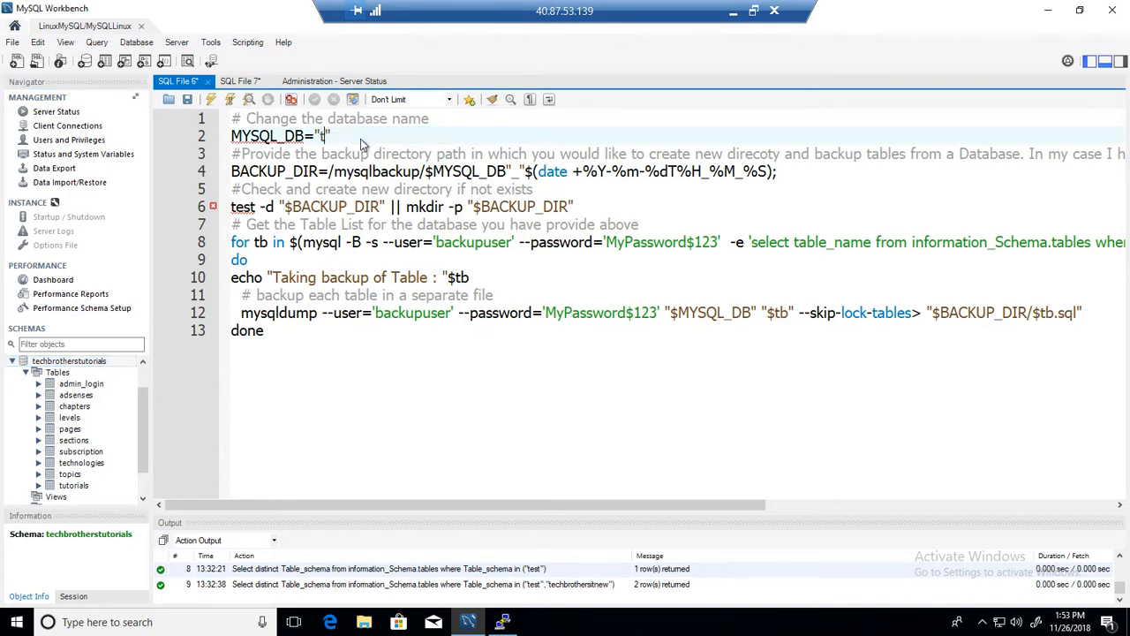
- Set MYSQL_DB to "techbrothertutorials" and point out the /mysqlbackup BACKUP_DIR and mkdir lines
type("techB")
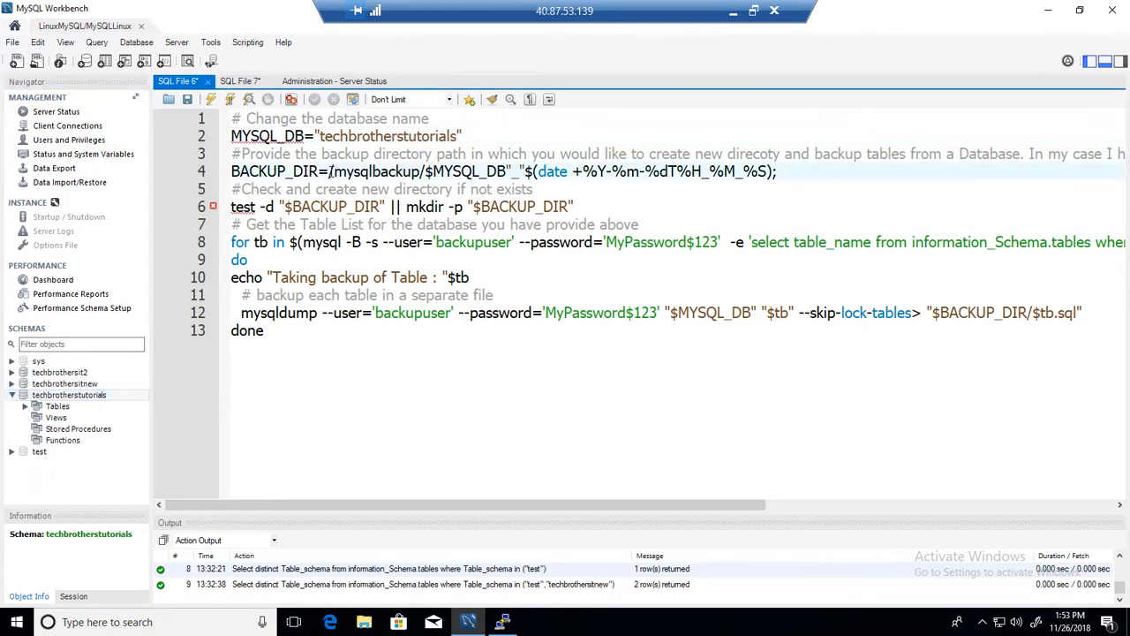
double_click(375, 171)
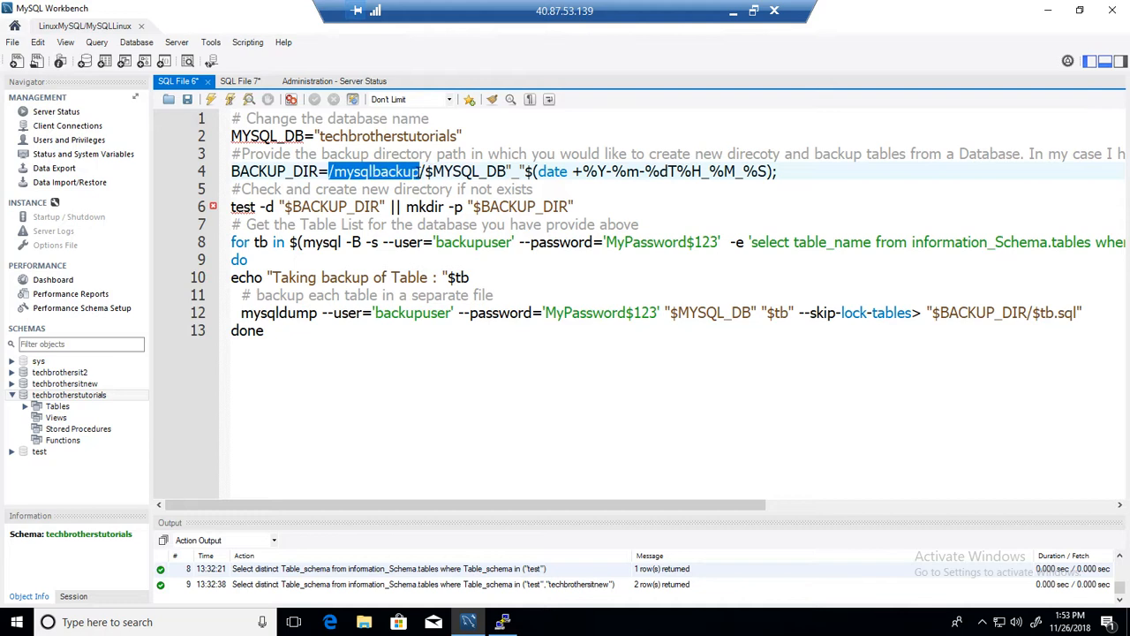
mouse_move(420, 175)
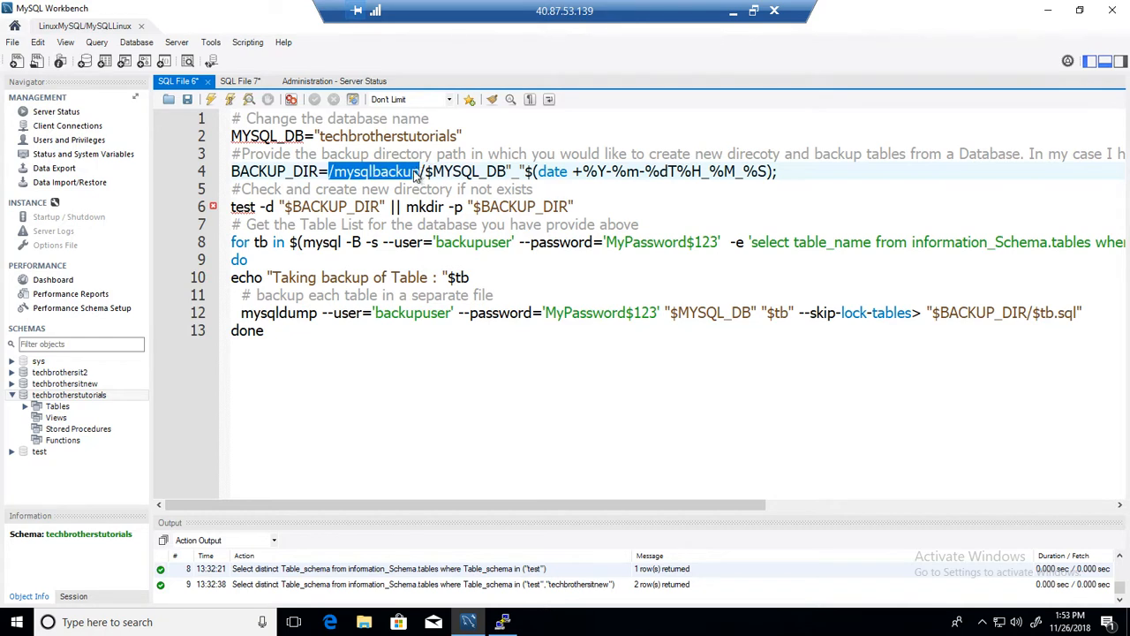
left_click(427, 171)
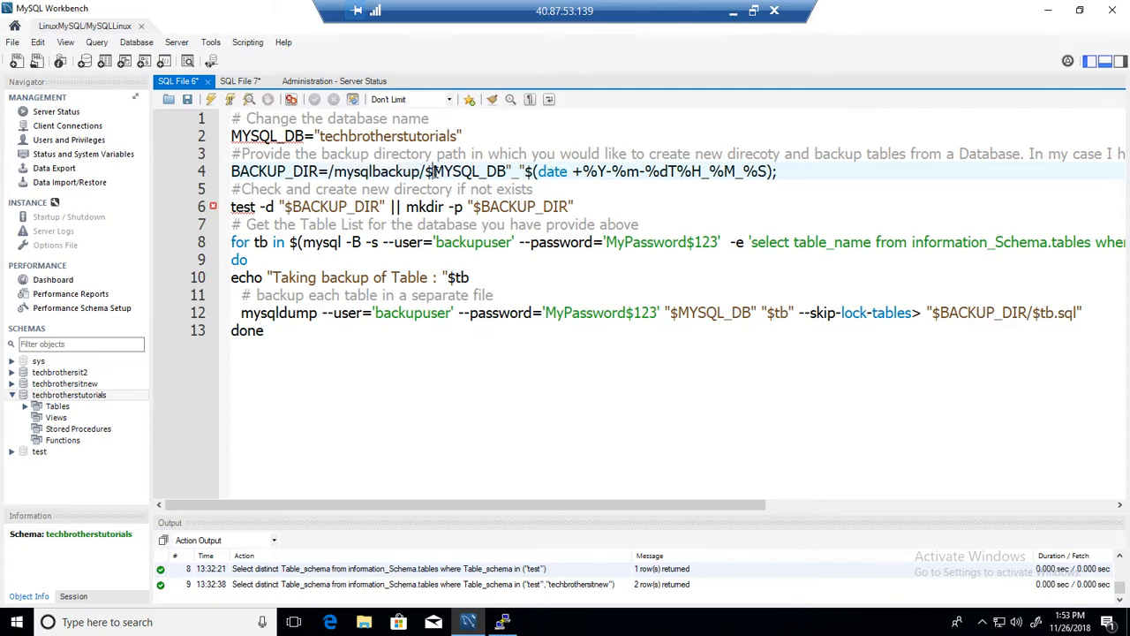
double_click(463, 171)
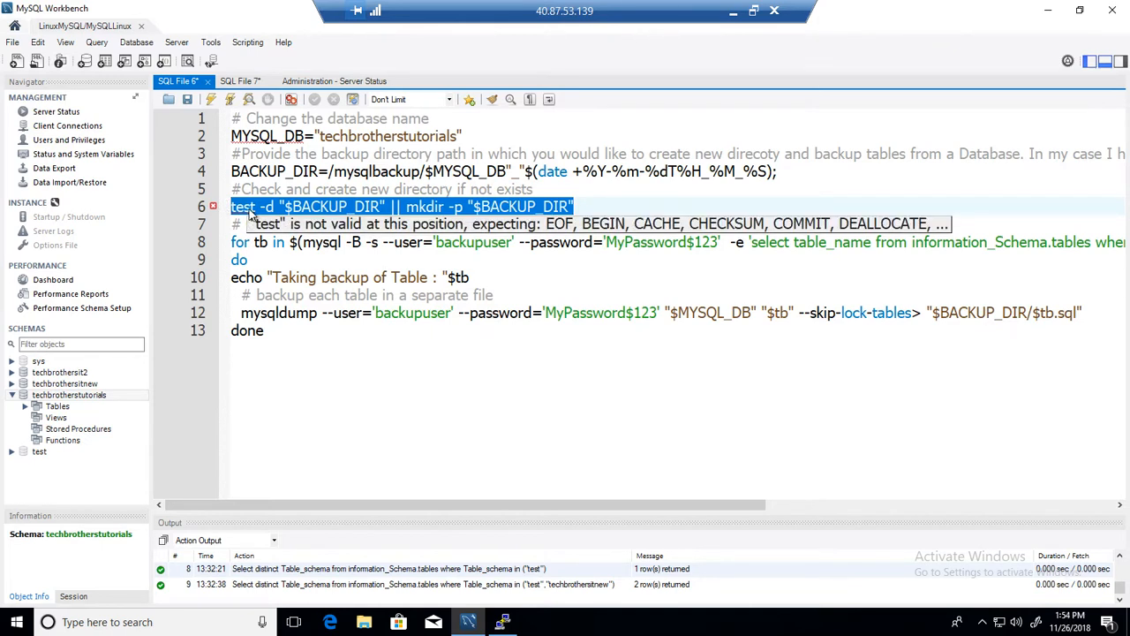
double_click(424, 206)
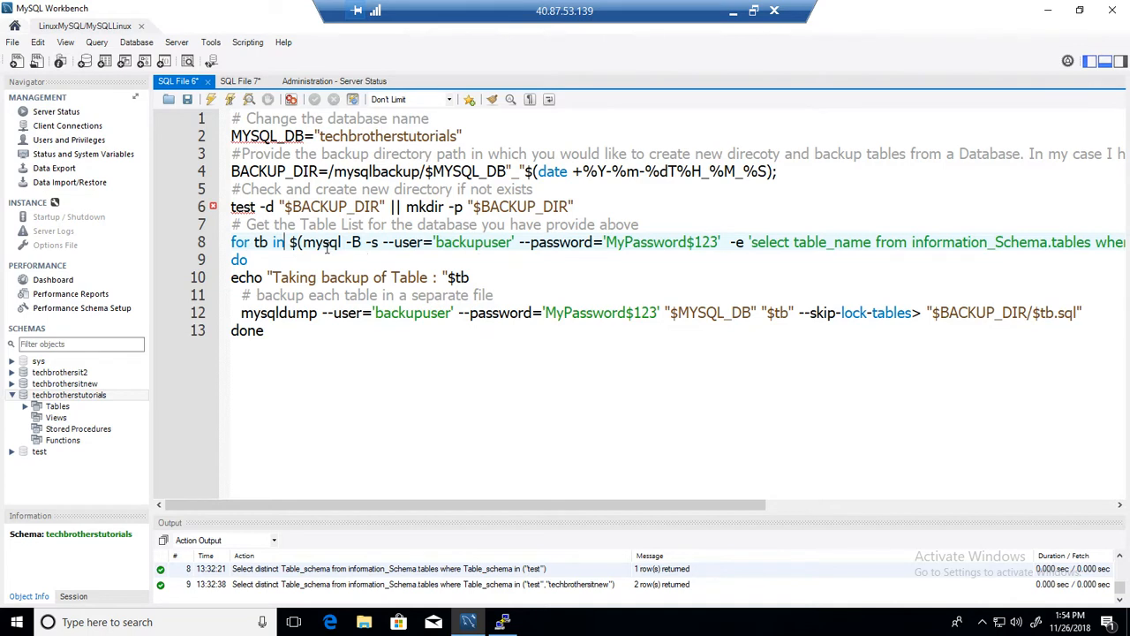
double_click(321, 242)
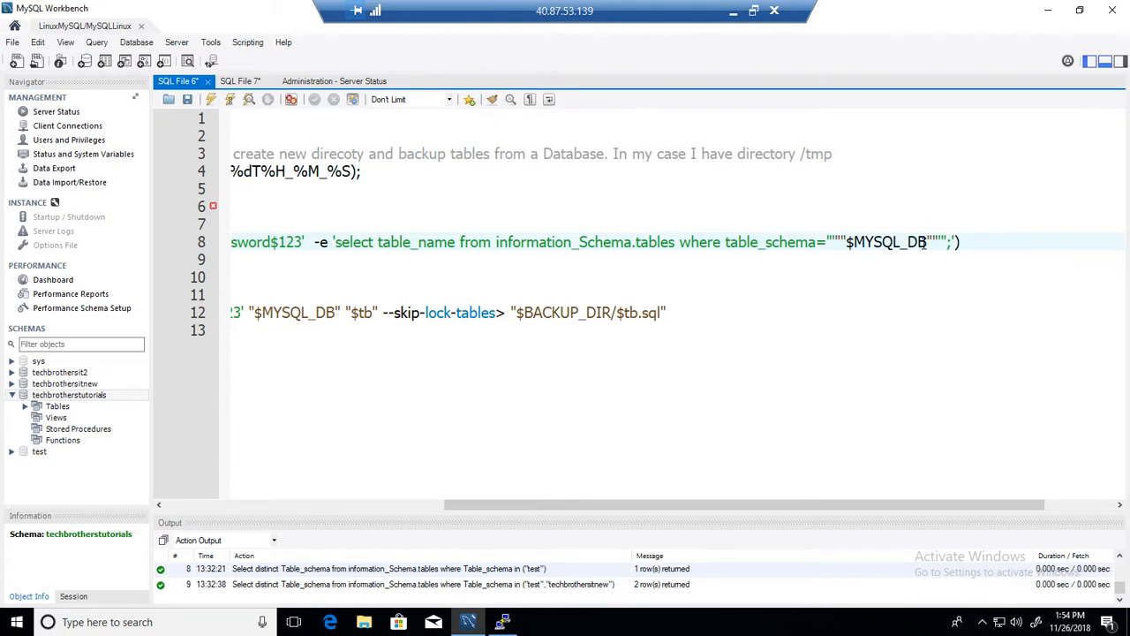
double_click(887, 242)
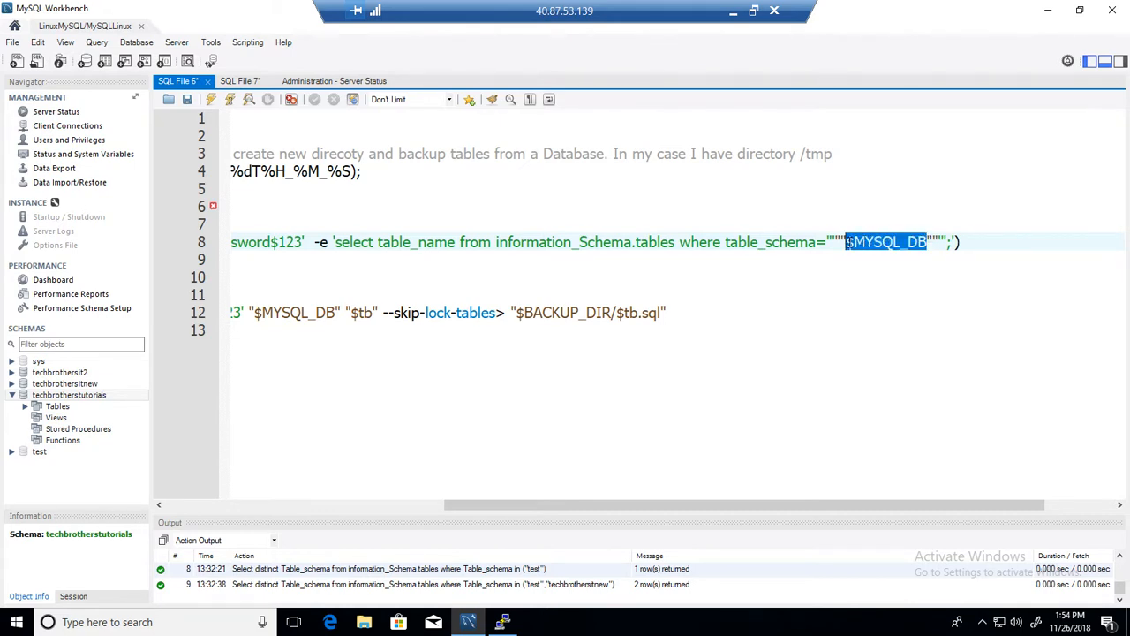
mouse_move(417, 226)
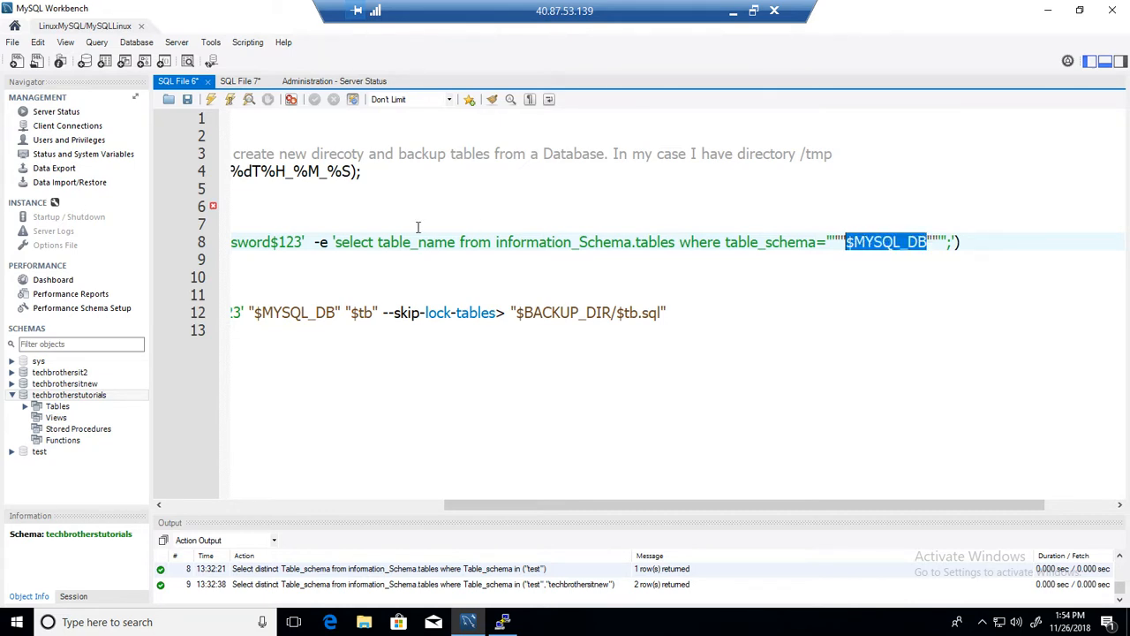
double_click(411, 242)
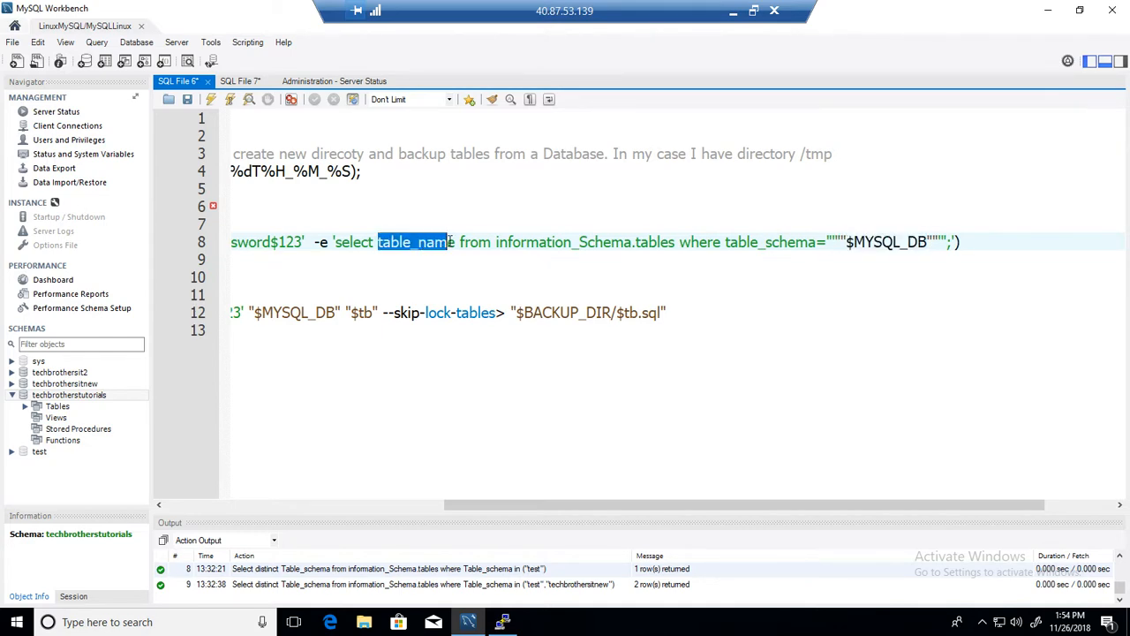
double_click(891, 242)
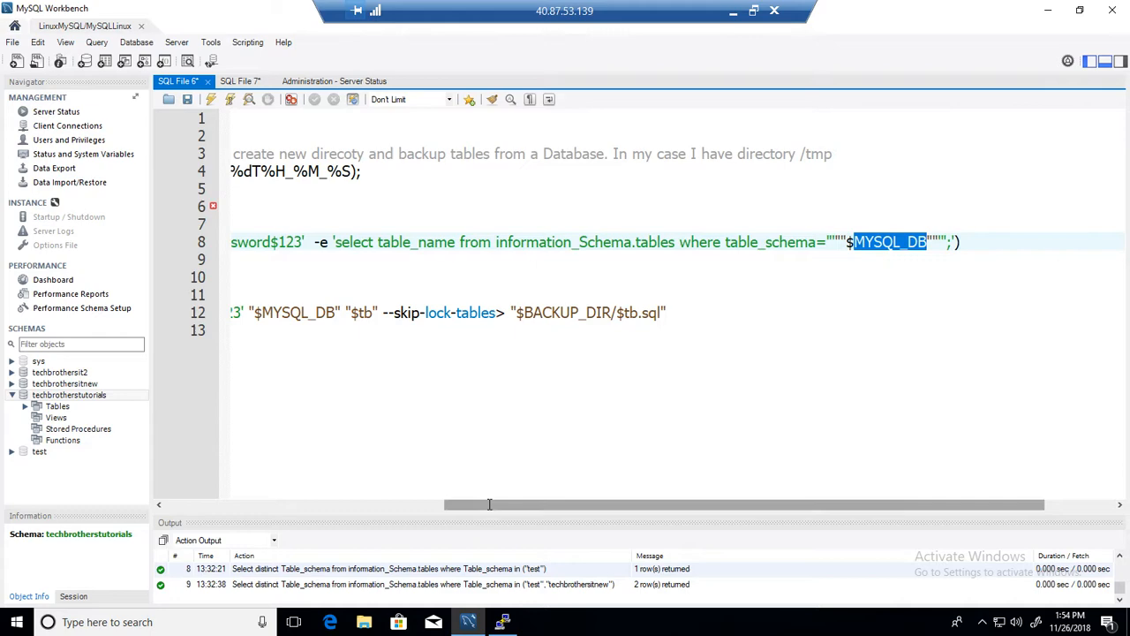
scroll("left", 3)
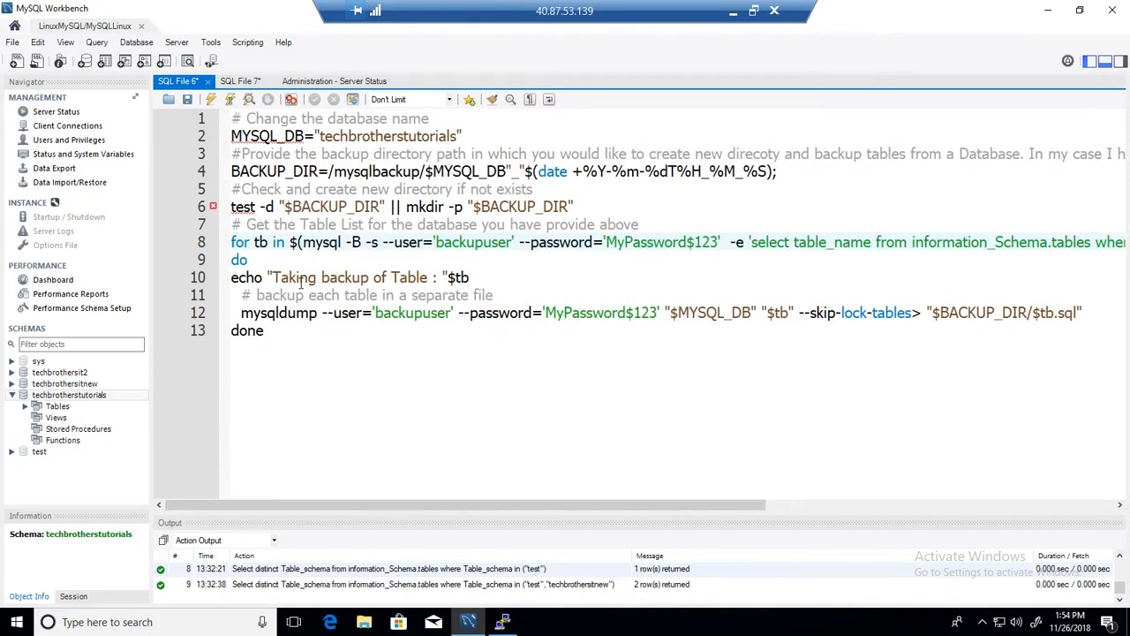
double_click(260, 242)
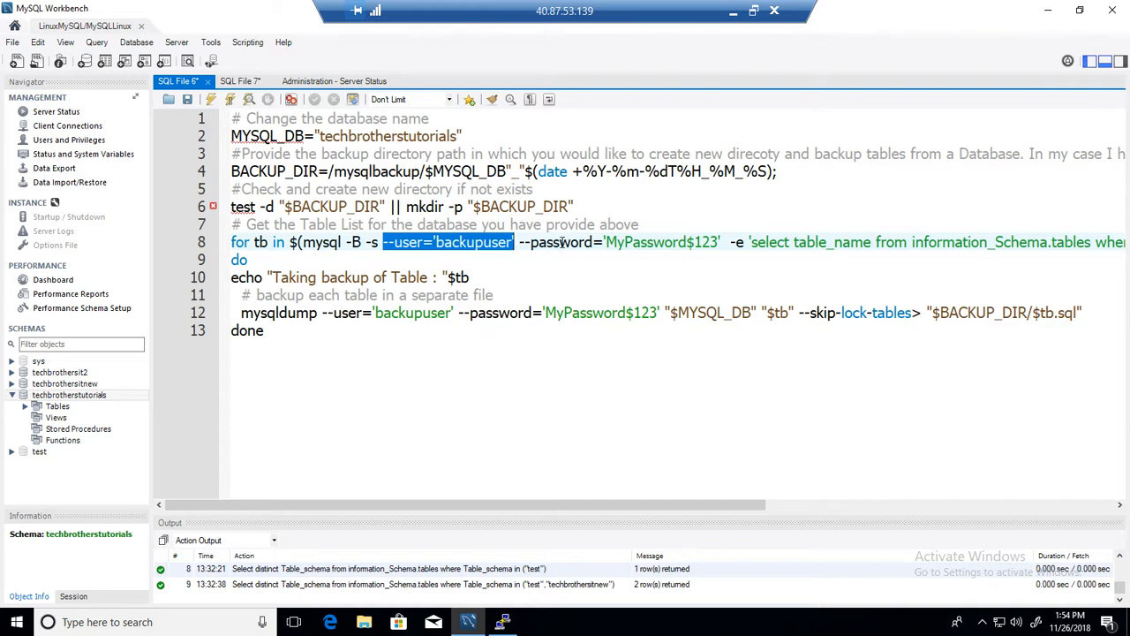
double_click(680, 242)
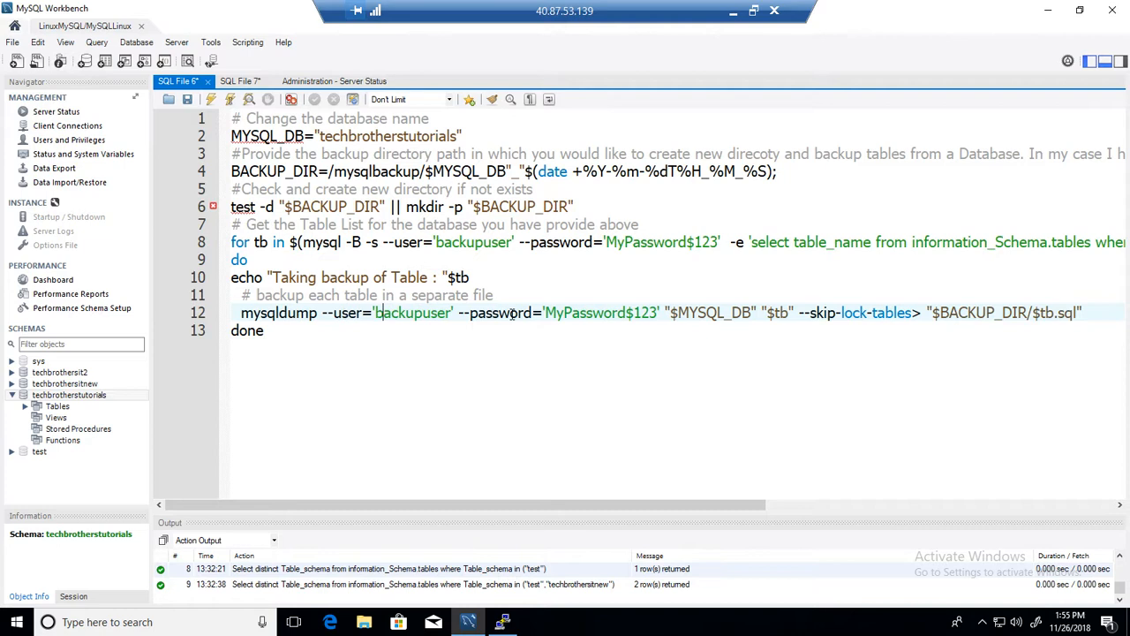
mouse_move(353, 308)
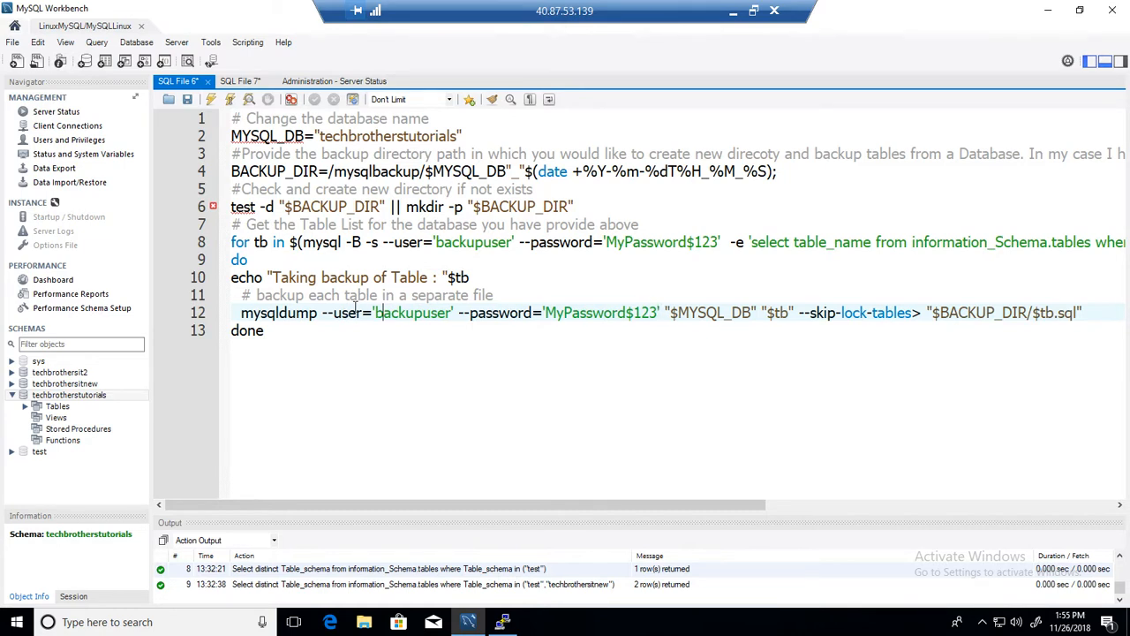
double_click(411, 313)
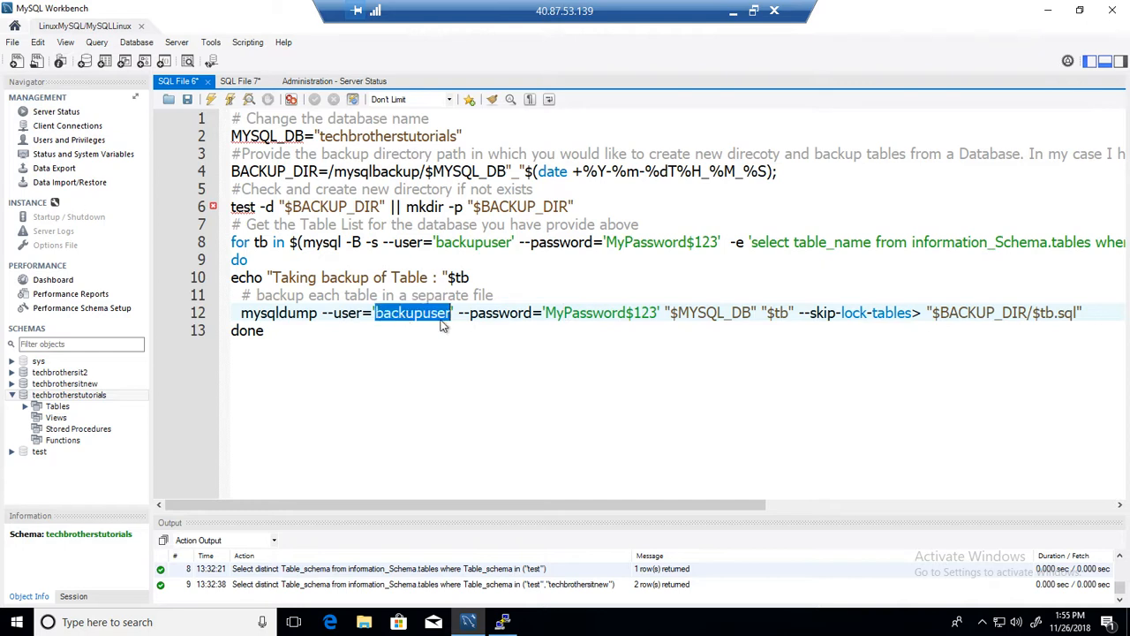
double_click(584, 313)
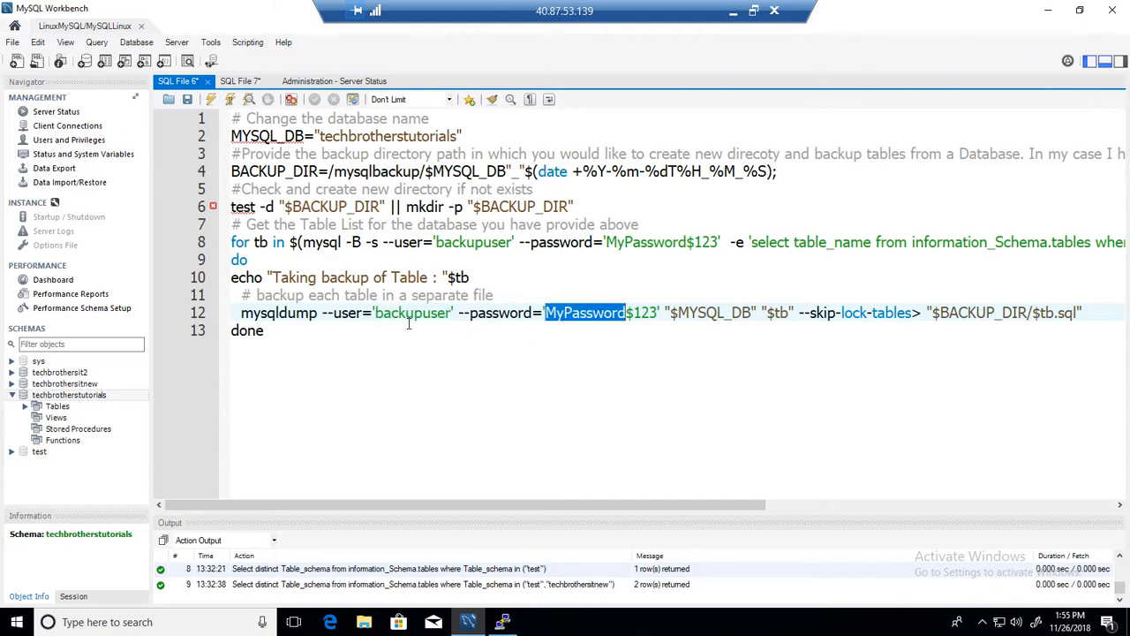
double_click(412, 313)
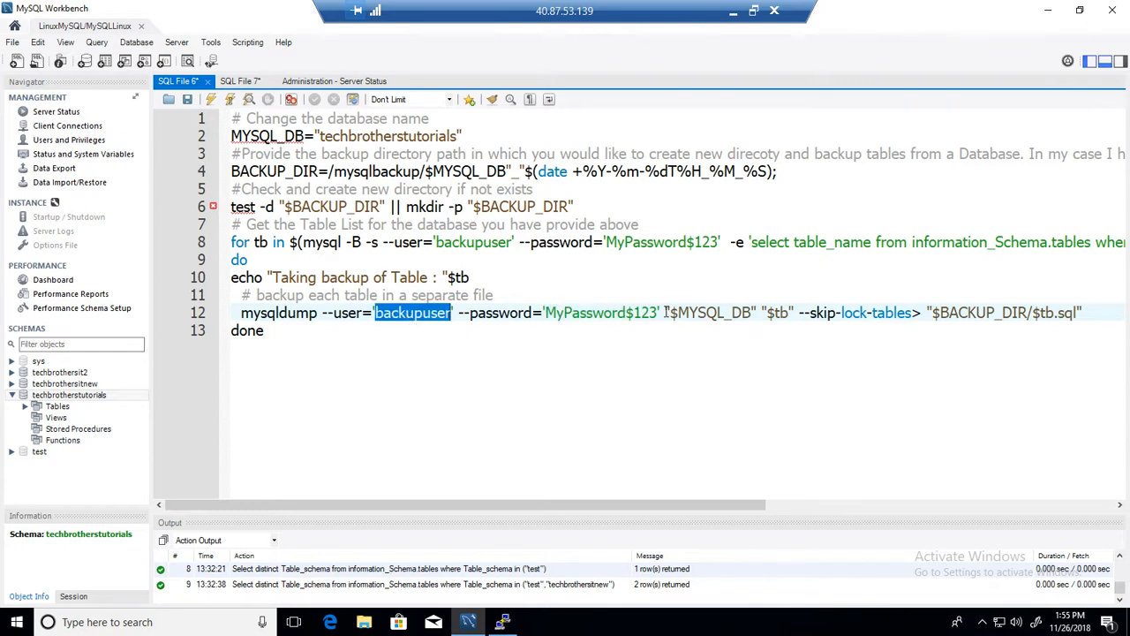
double_click(706, 313)
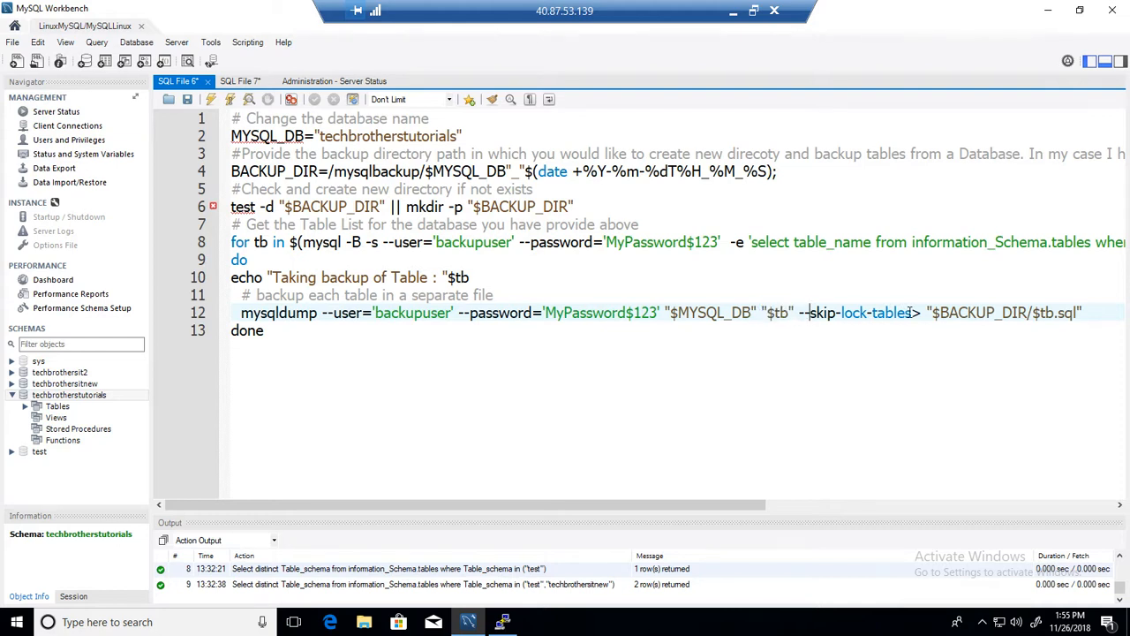
double_click(852, 313)
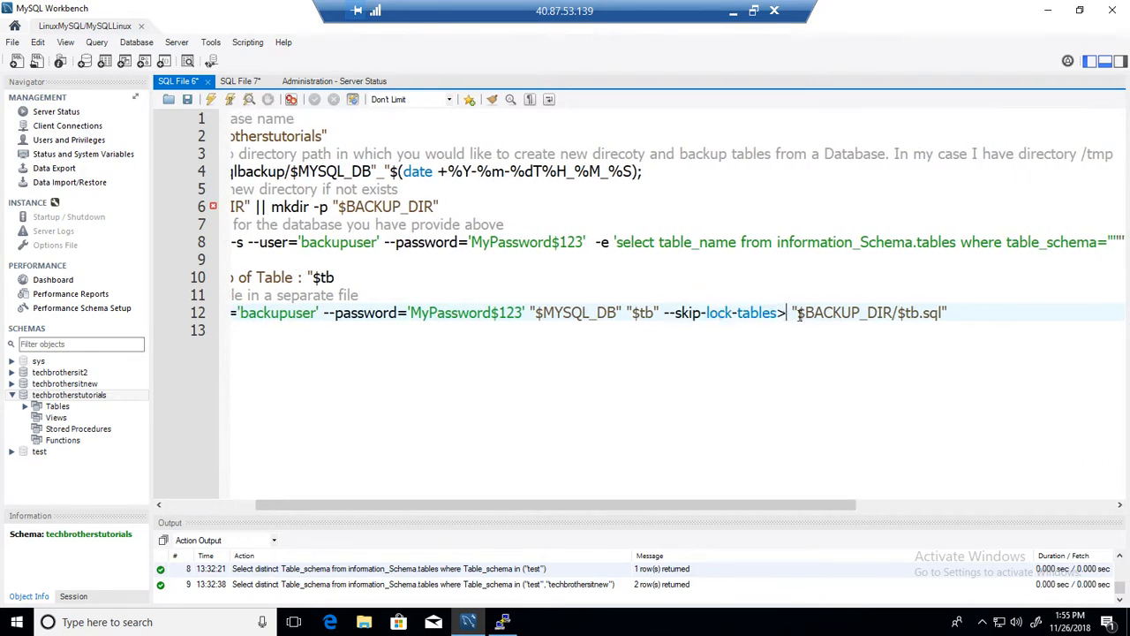
- Point out $BACKUP_DIR and $tb.sql in the mysqldump line, then select the whole script for copying
double_click(844, 313)
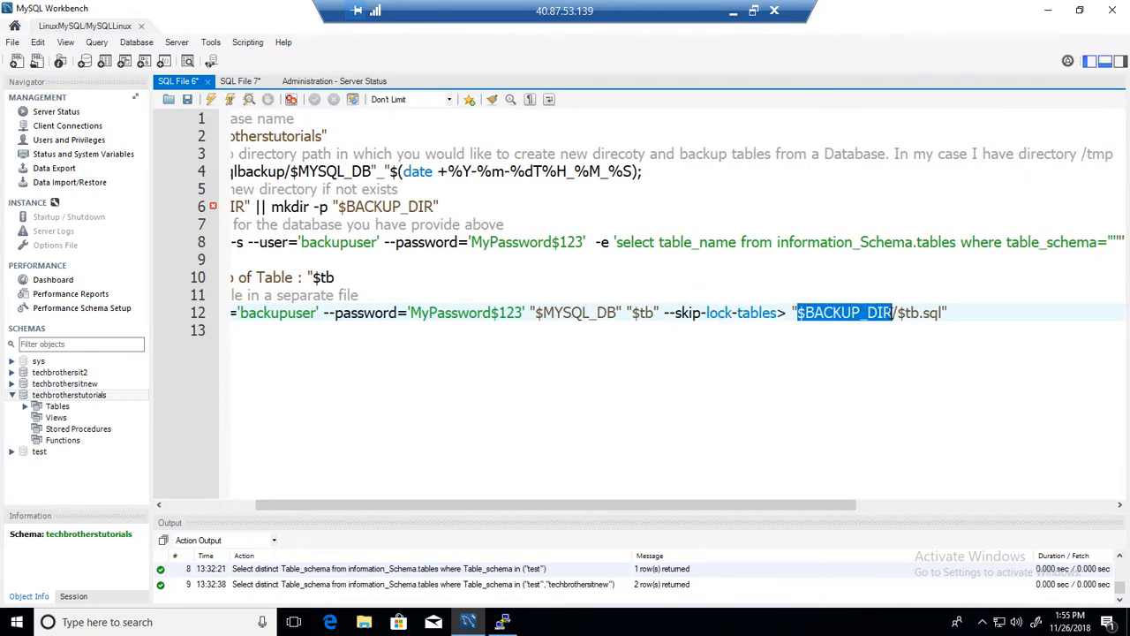
left_click(919, 313)
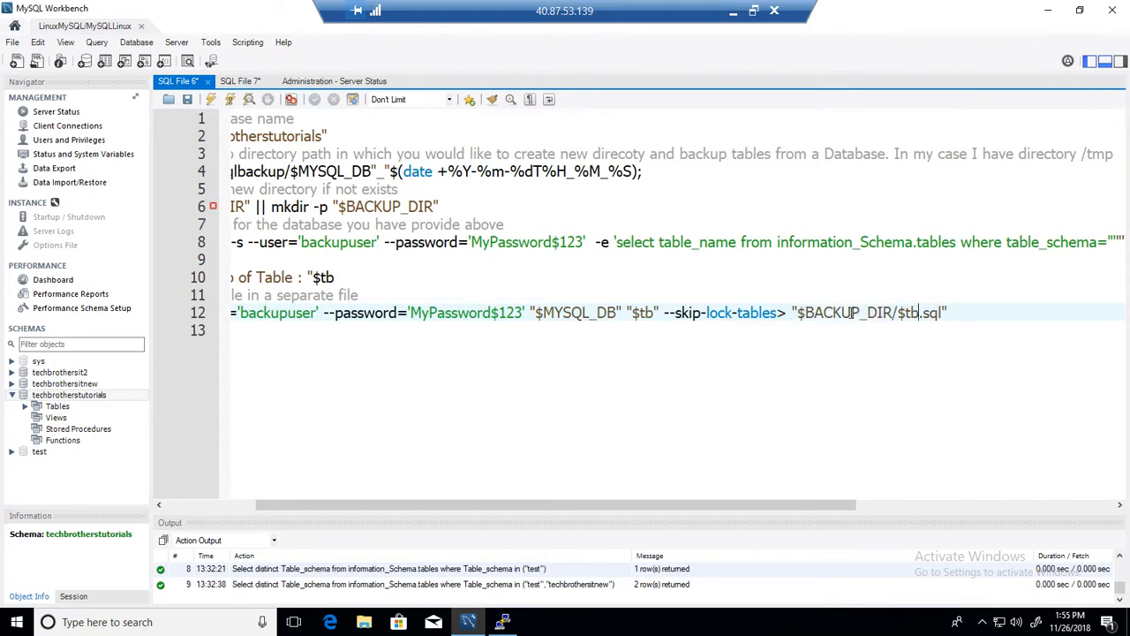
double_click(844, 313)
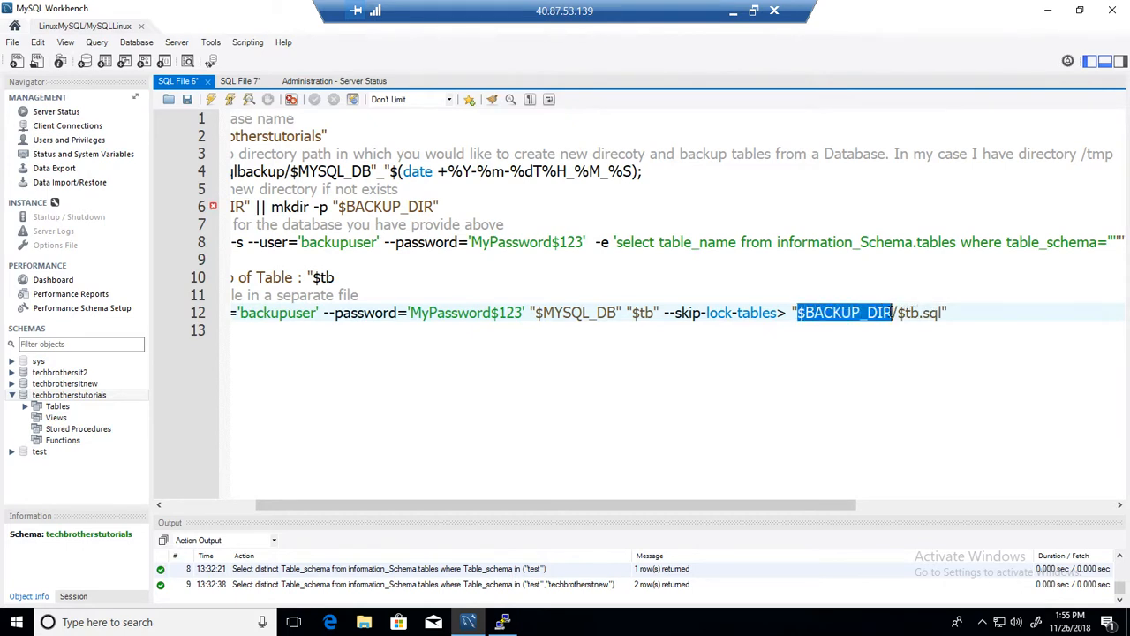
double_click(908, 313)
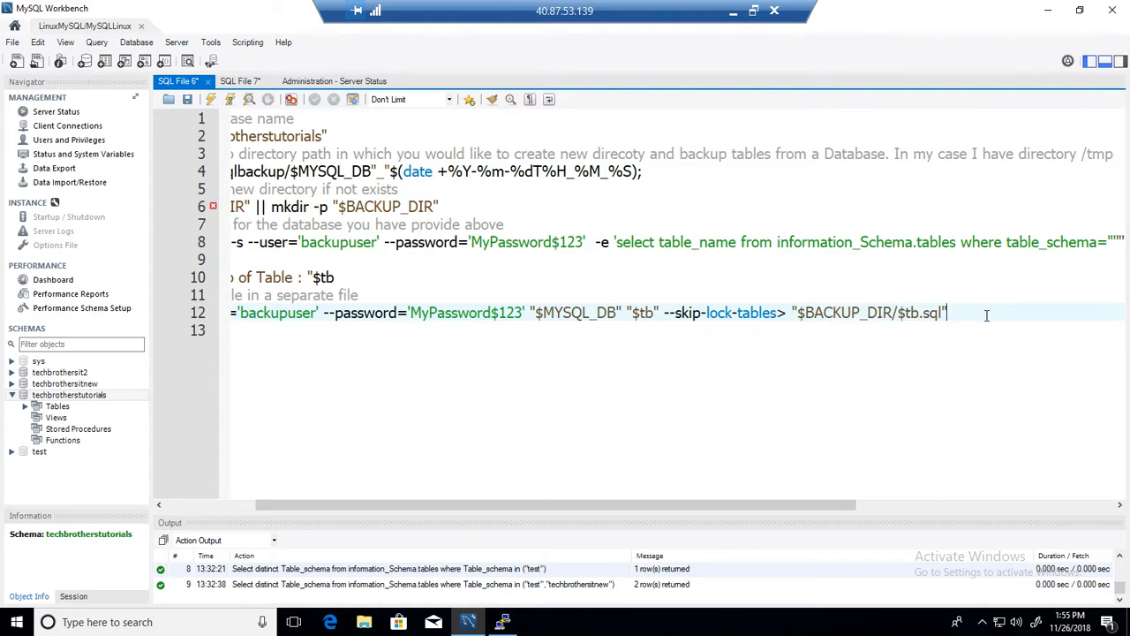
key("ctrl+a")
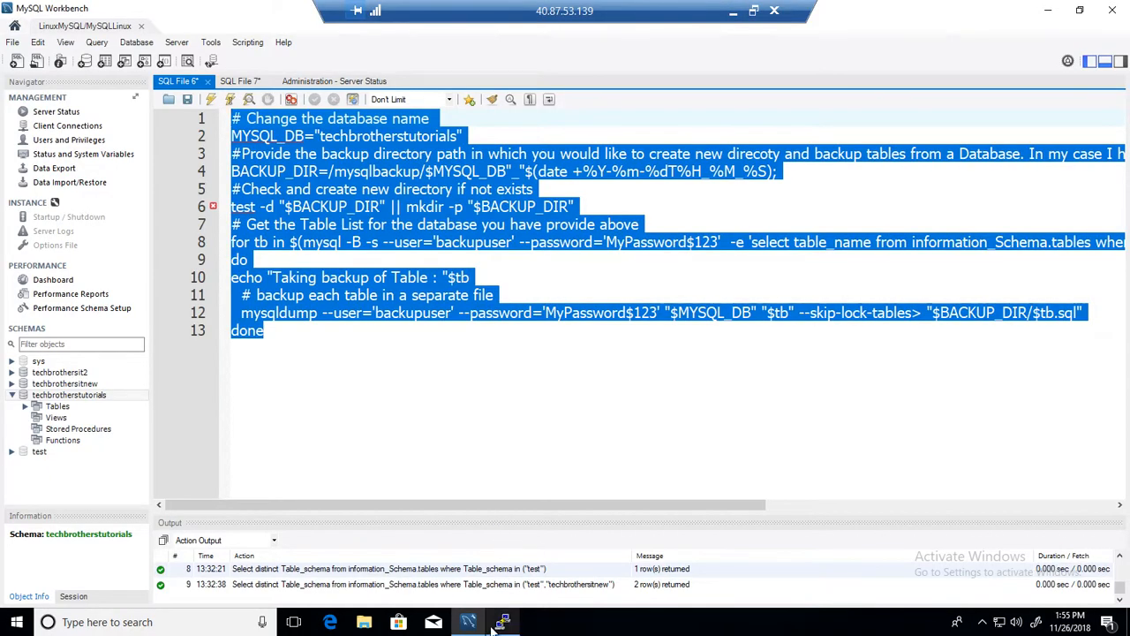
- Switch to PuTTY and list /mysqlbackup, showing two timestamped folders and employee_table_11262018.sql
left_click(504, 622)
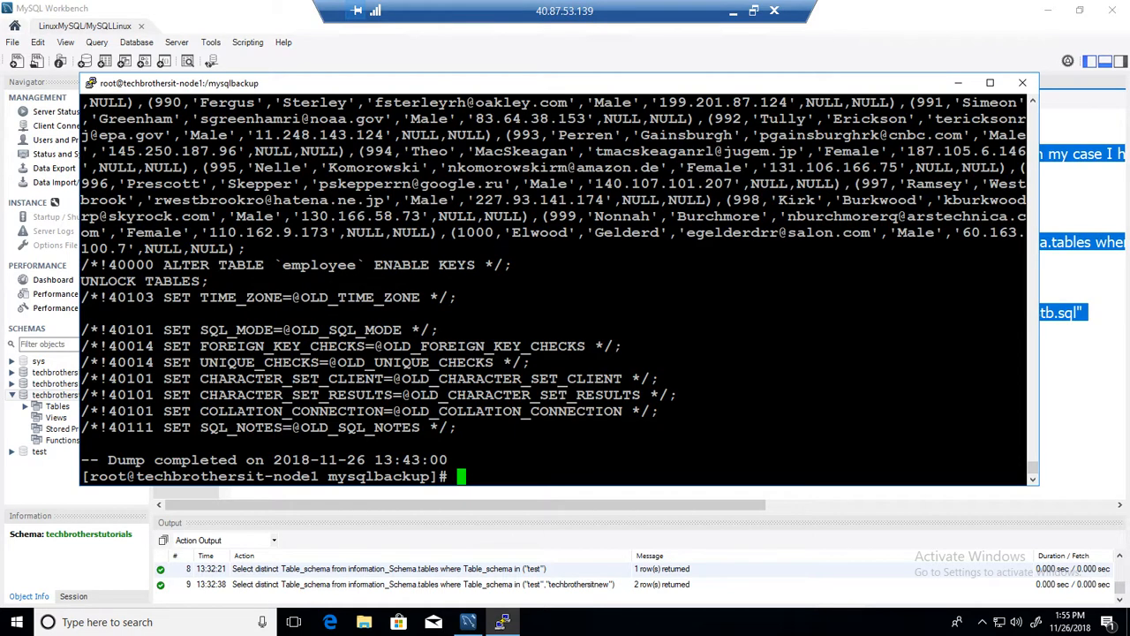
type("ls")
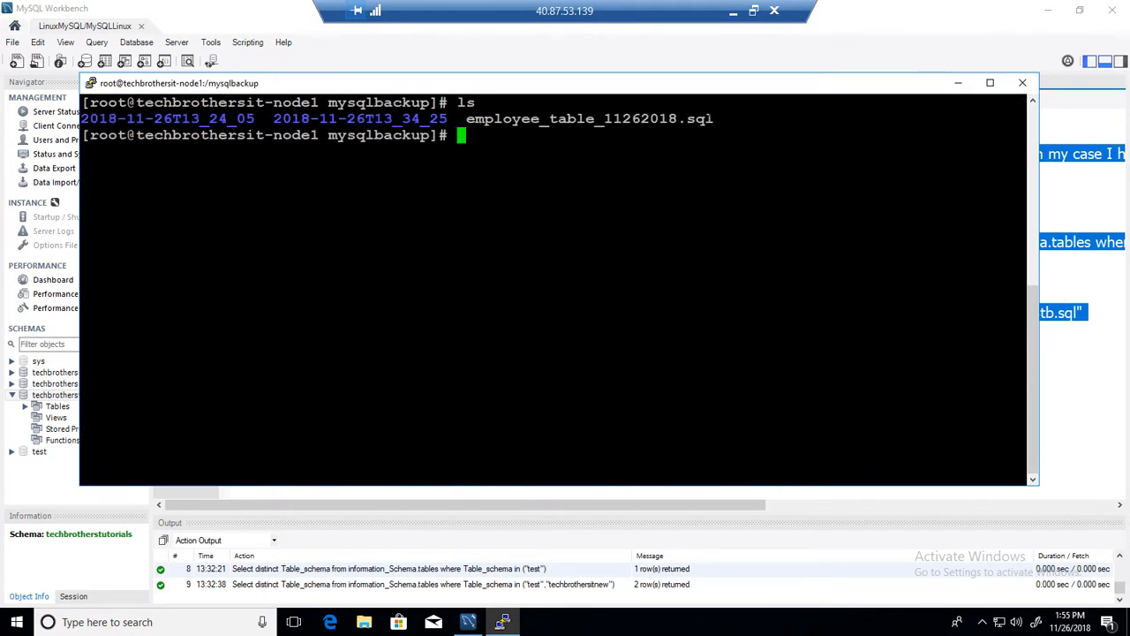
double_click(618, 119)
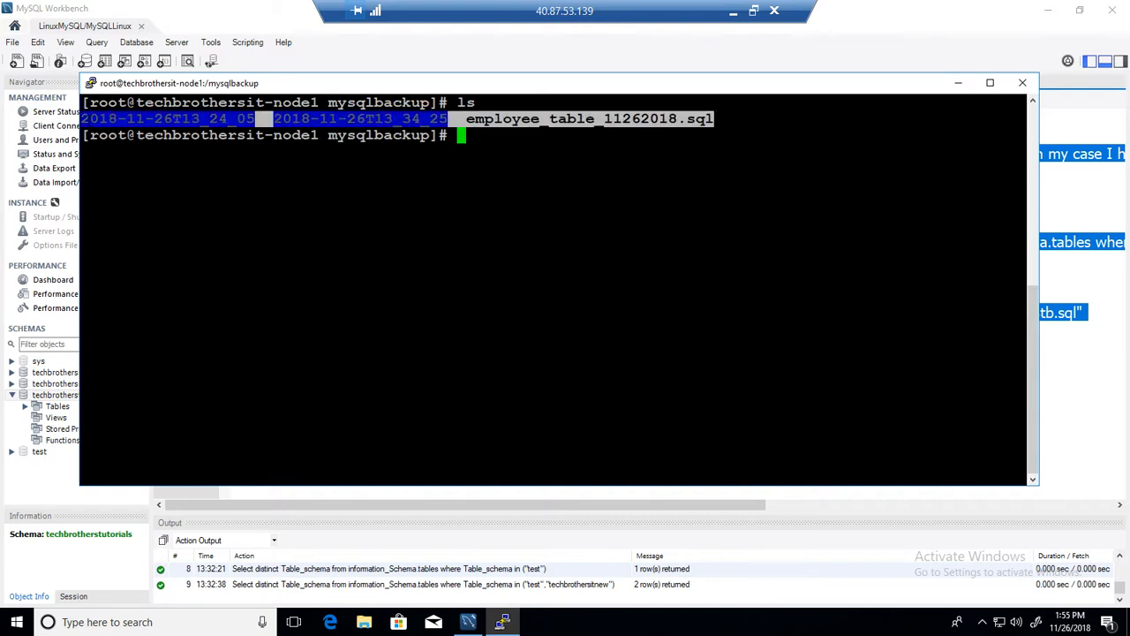
key("Return")
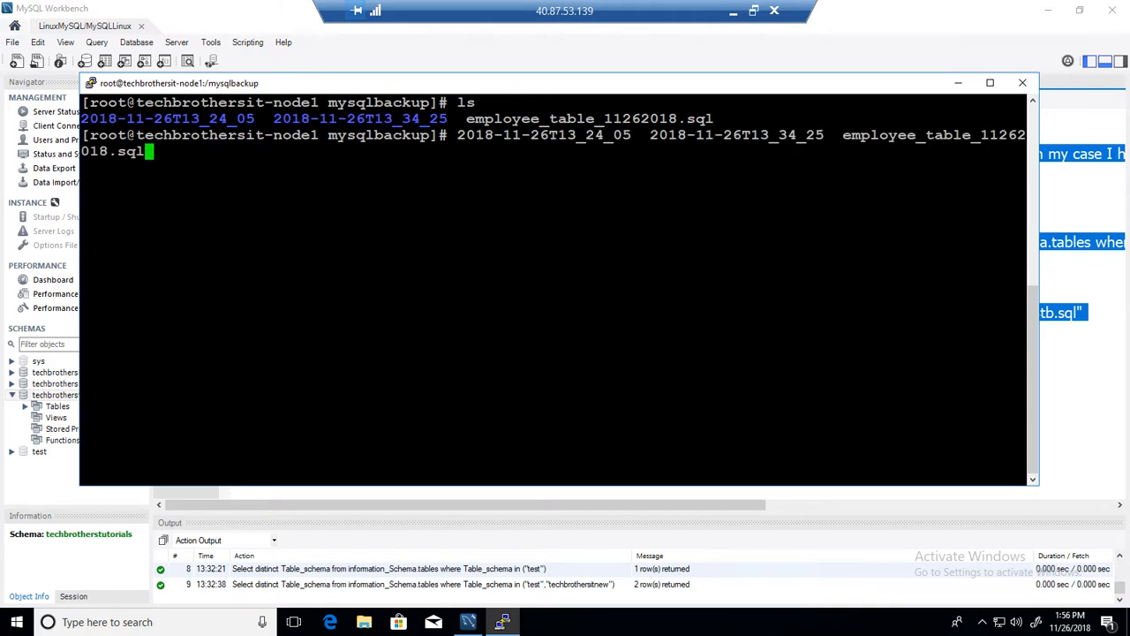
type("cle")
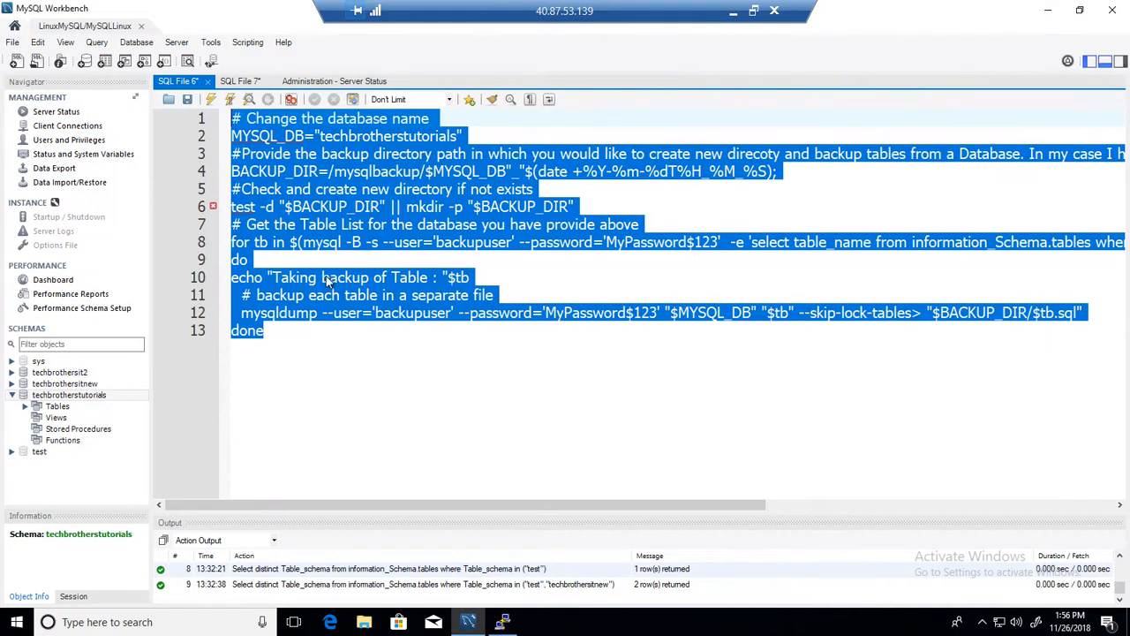
mouse_move(361, 282)
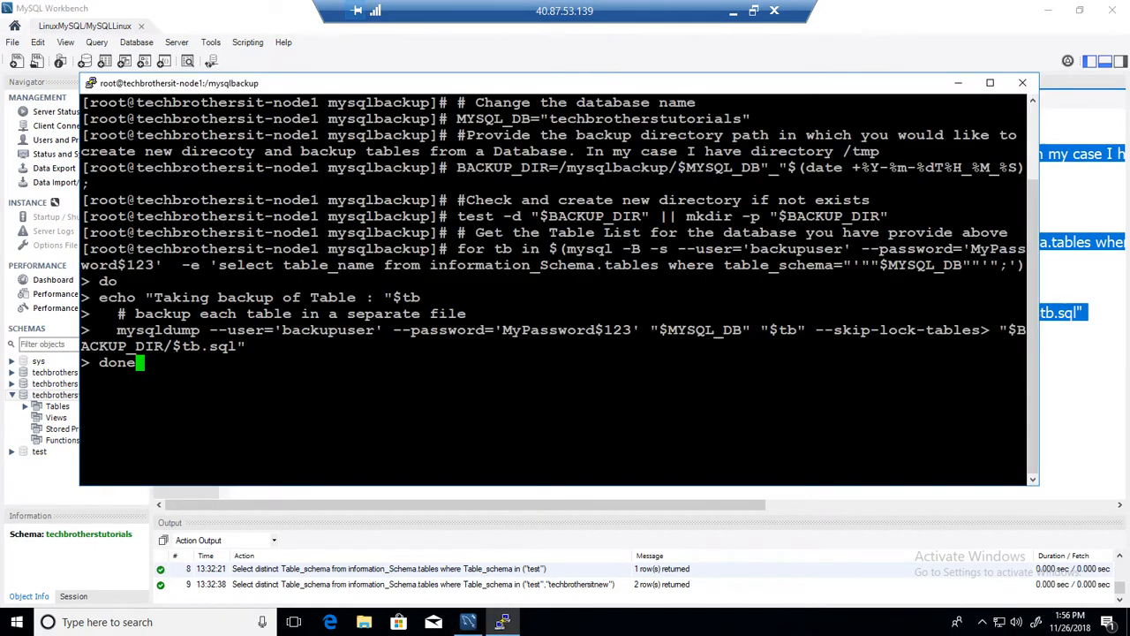
- Run the pasted backup loop, dumping every techbrothertutorials table from admin_login through tutorials
key("Return")
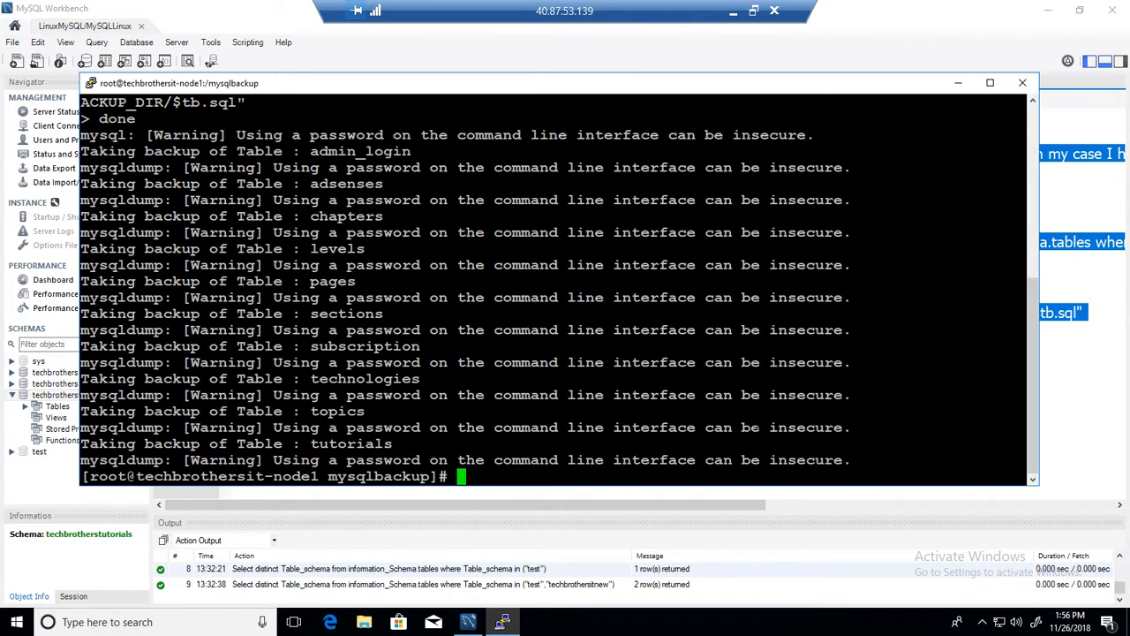
type("cle")
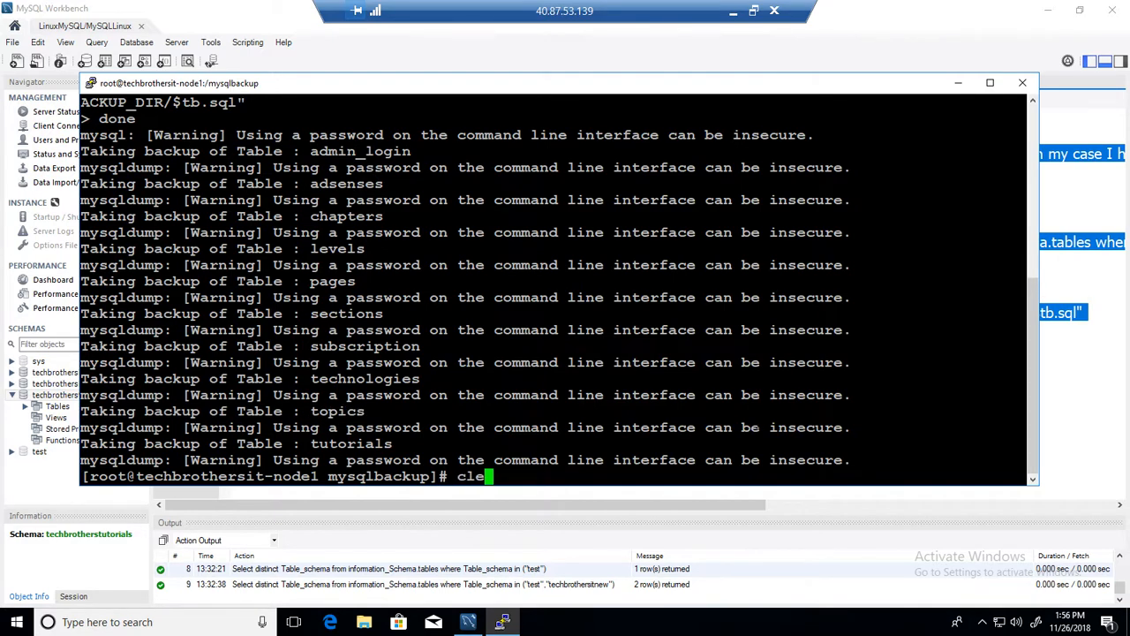
- Enter techbrotherstutorials_2018-11-26T13_56_12 and list its per-table .sql files, admin_login.sql through tutorials.sql
key("Return")
type("ls")
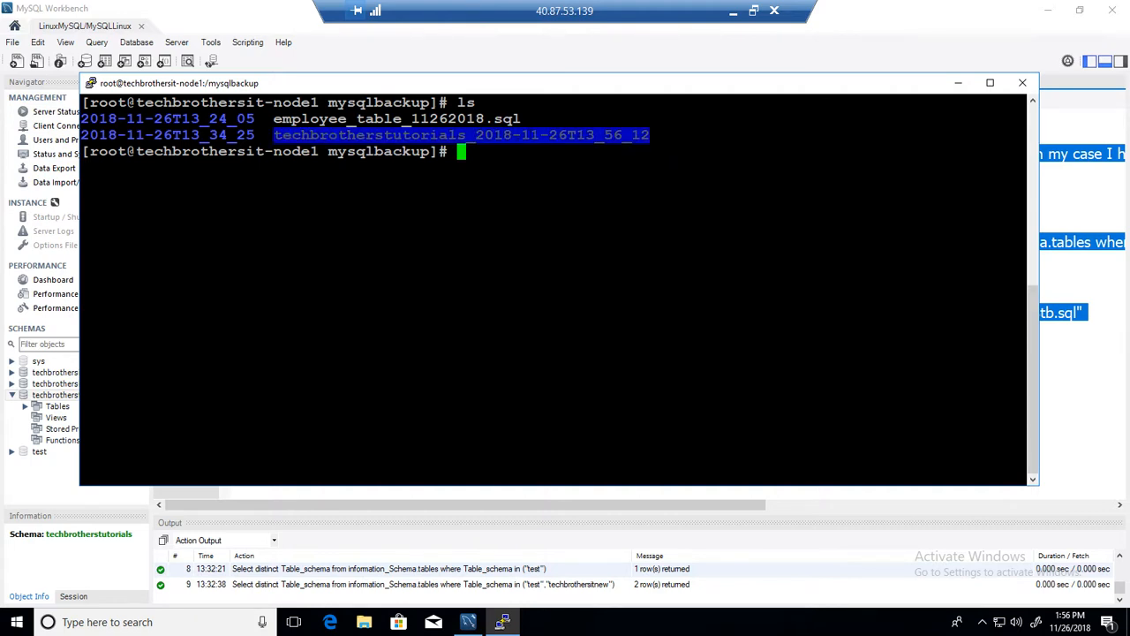
type("cd techbrotherstutorials_2018-11-26T13_56_12")
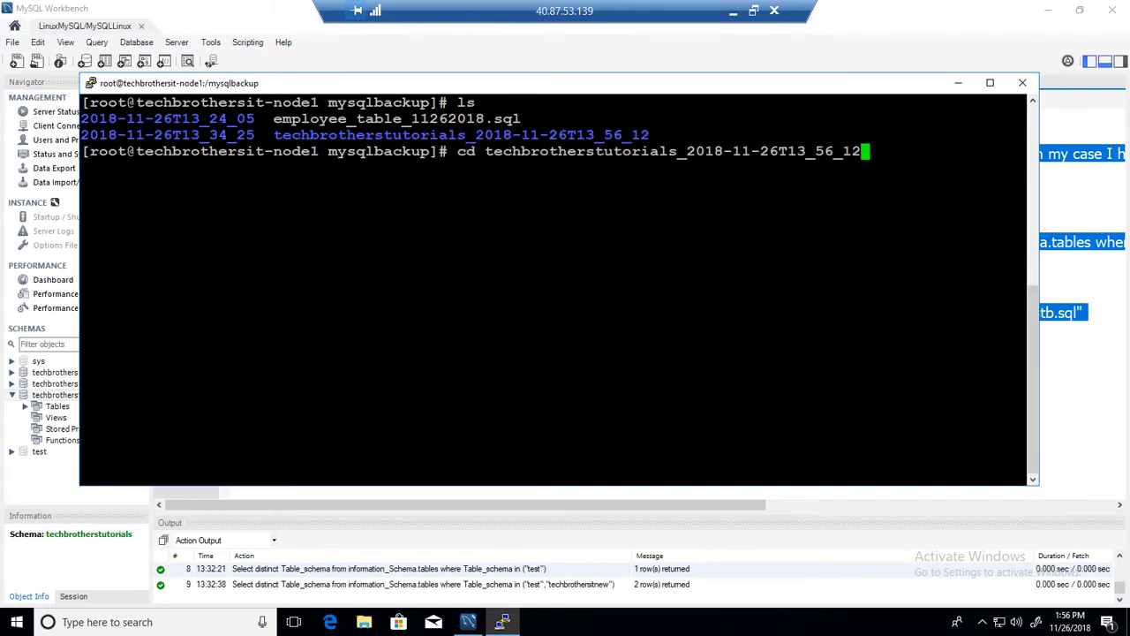
key("Return")
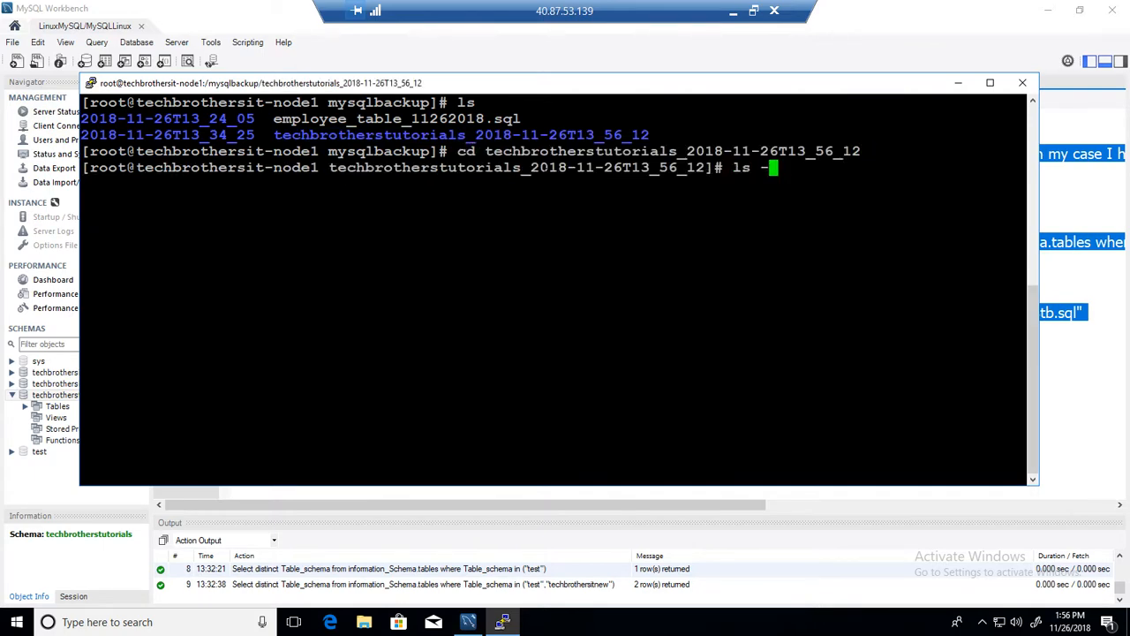
key("Return")
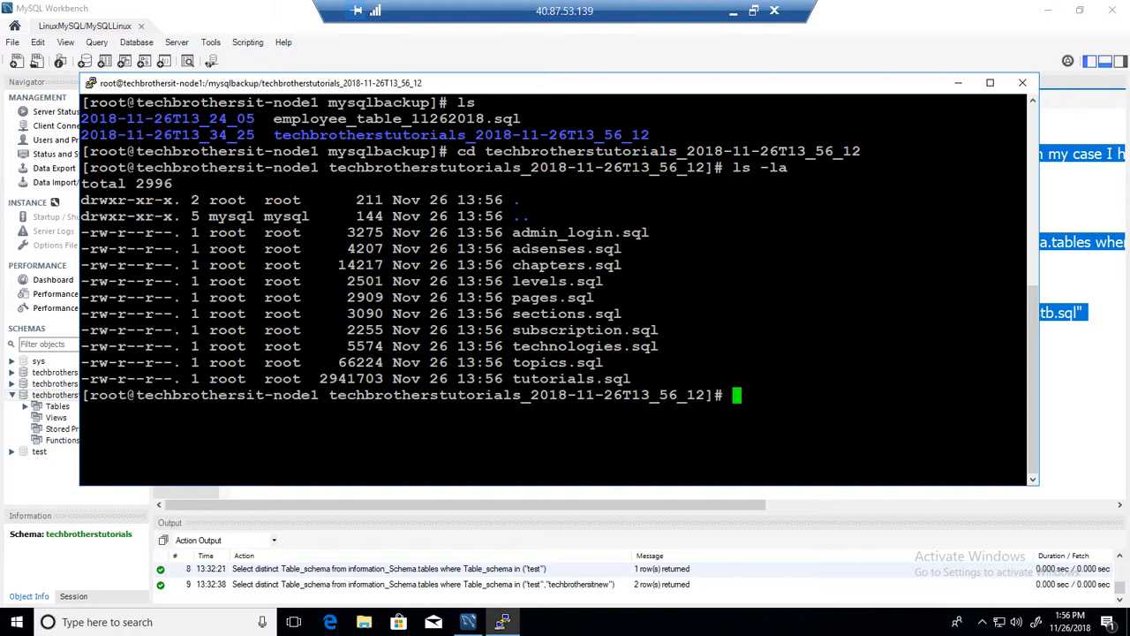
double_click(536, 233)
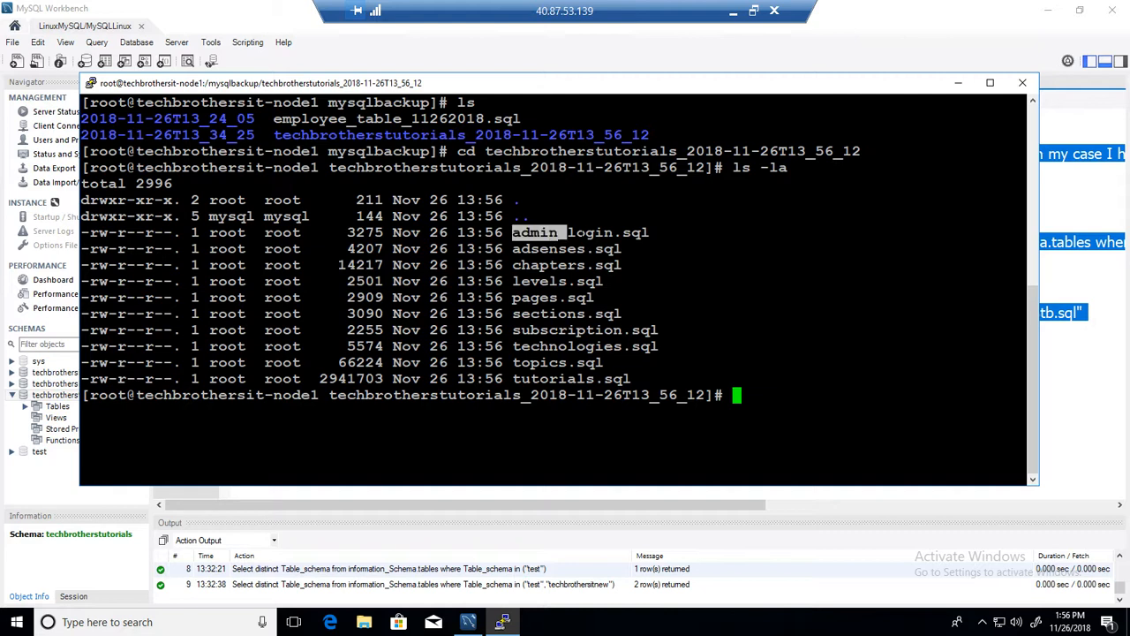